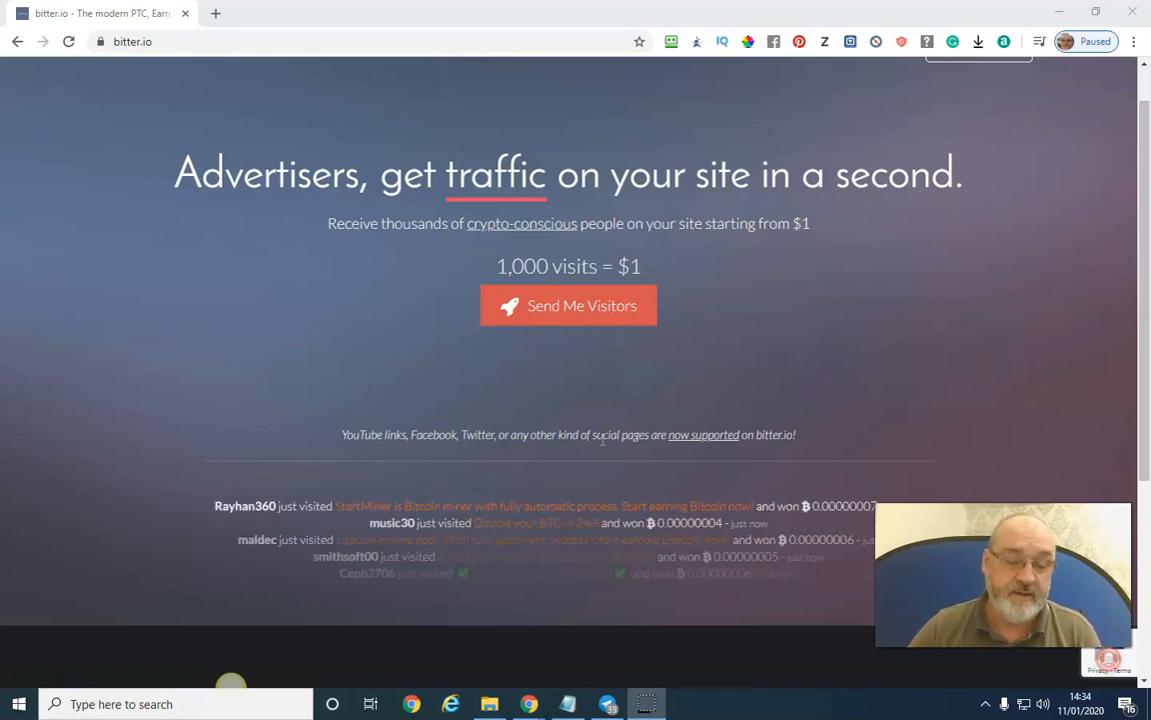
pyautogui.moveTo(476, 443)
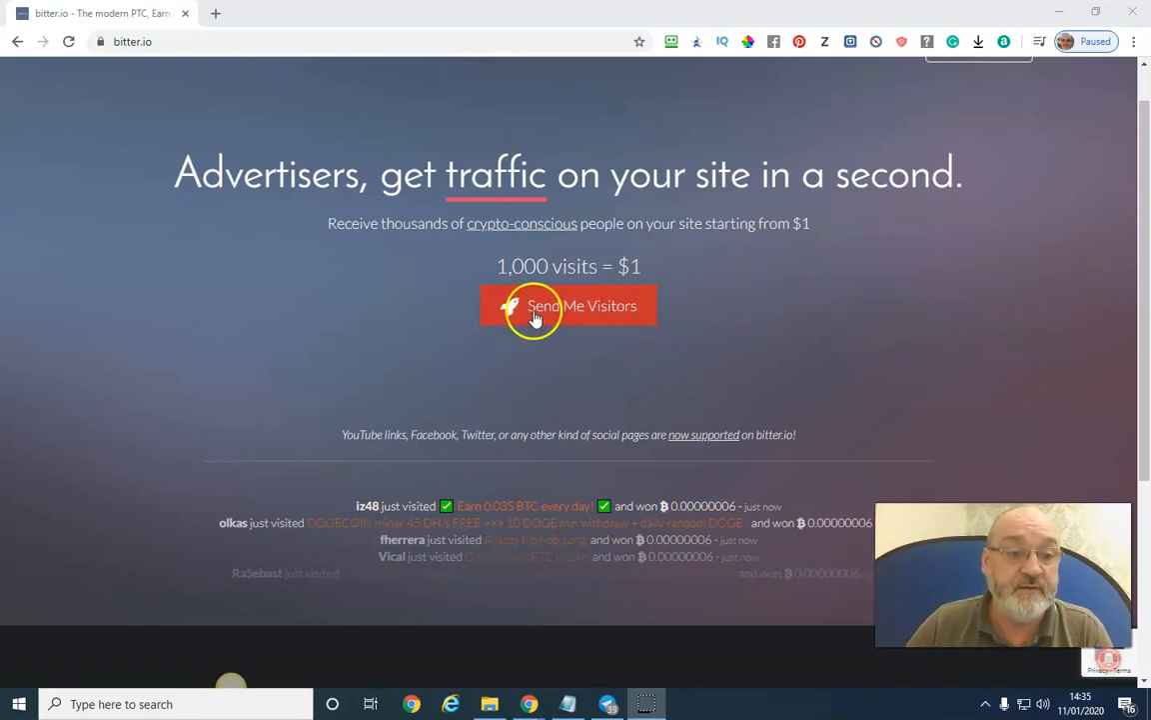
# - Review the My Lead System capture page and its intro video, then return to bitter.io's Send Me Visitors order form
pyautogui.click(567, 304)
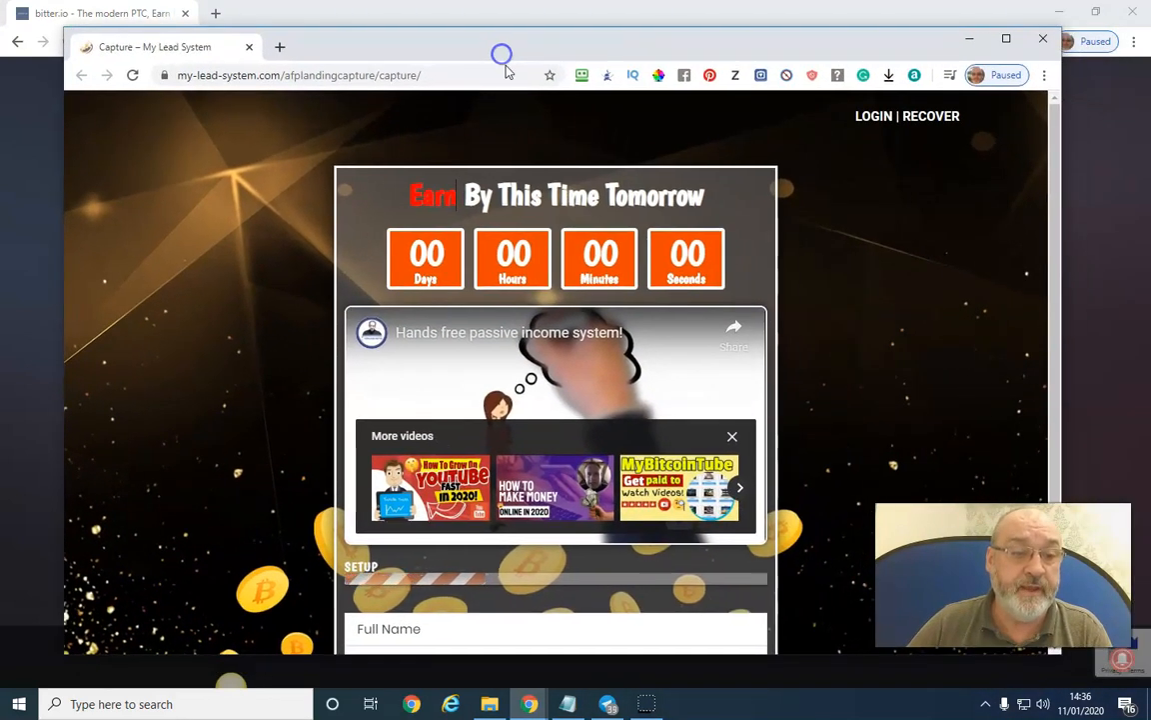
pyautogui.click(731, 436)
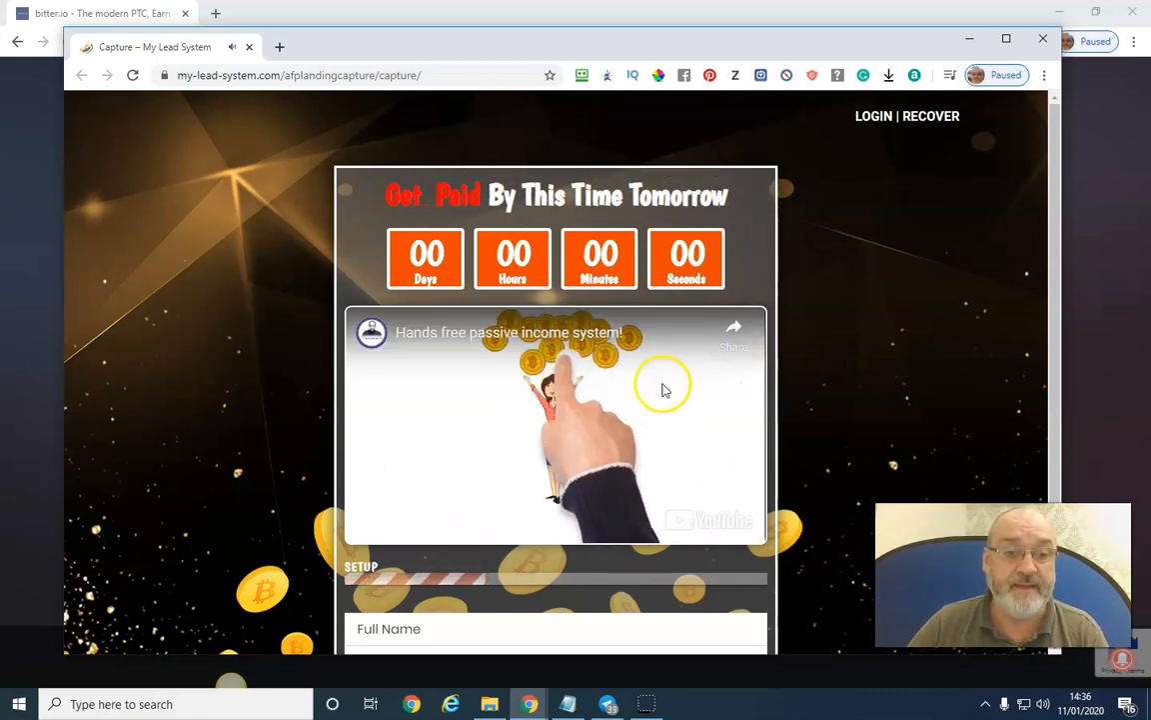
pyautogui.scroll(-3)
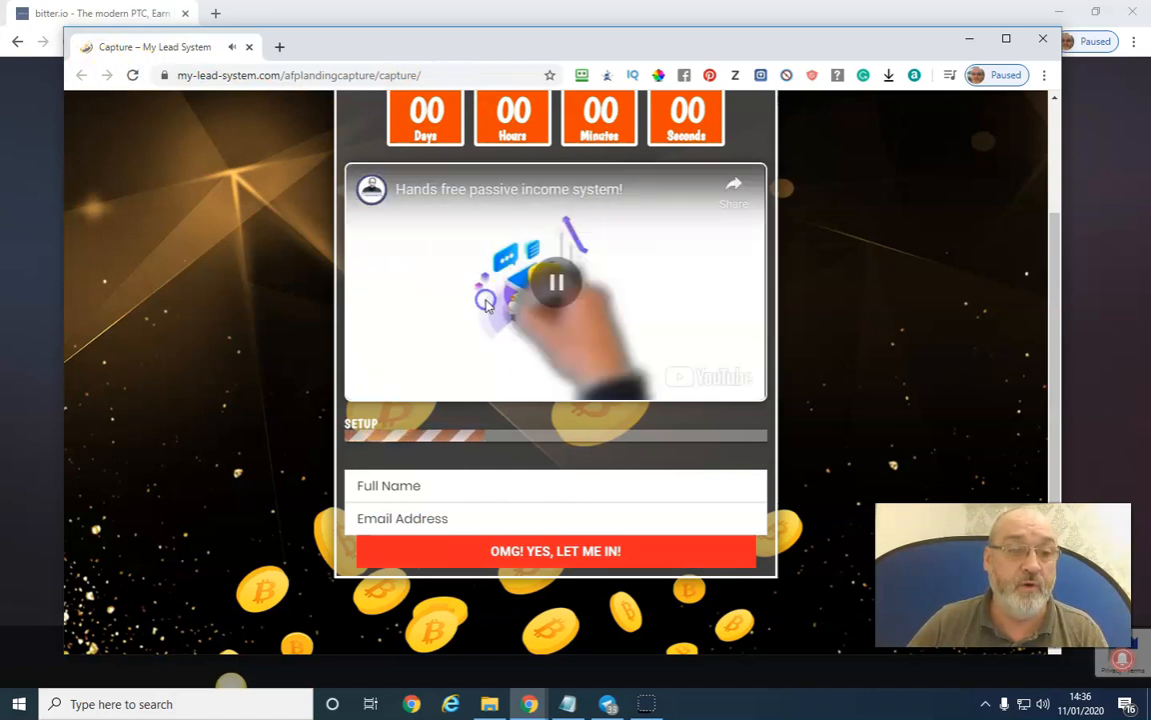
pyautogui.click(556, 284)
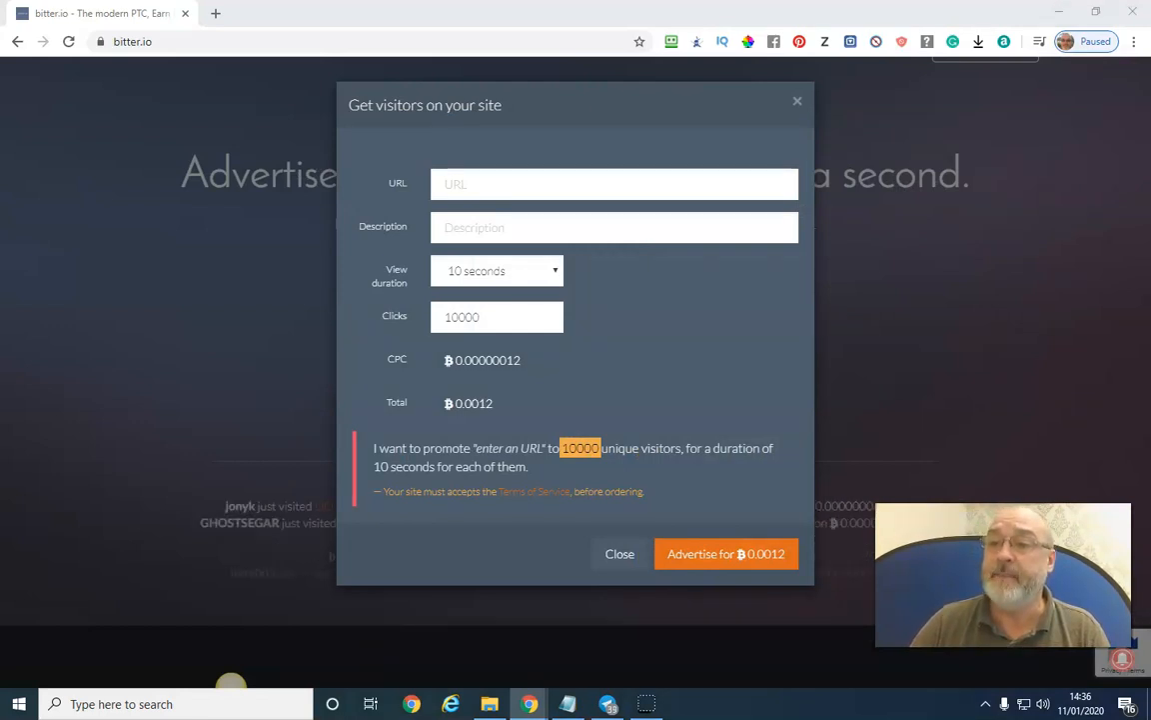
pyautogui.click(725, 554)
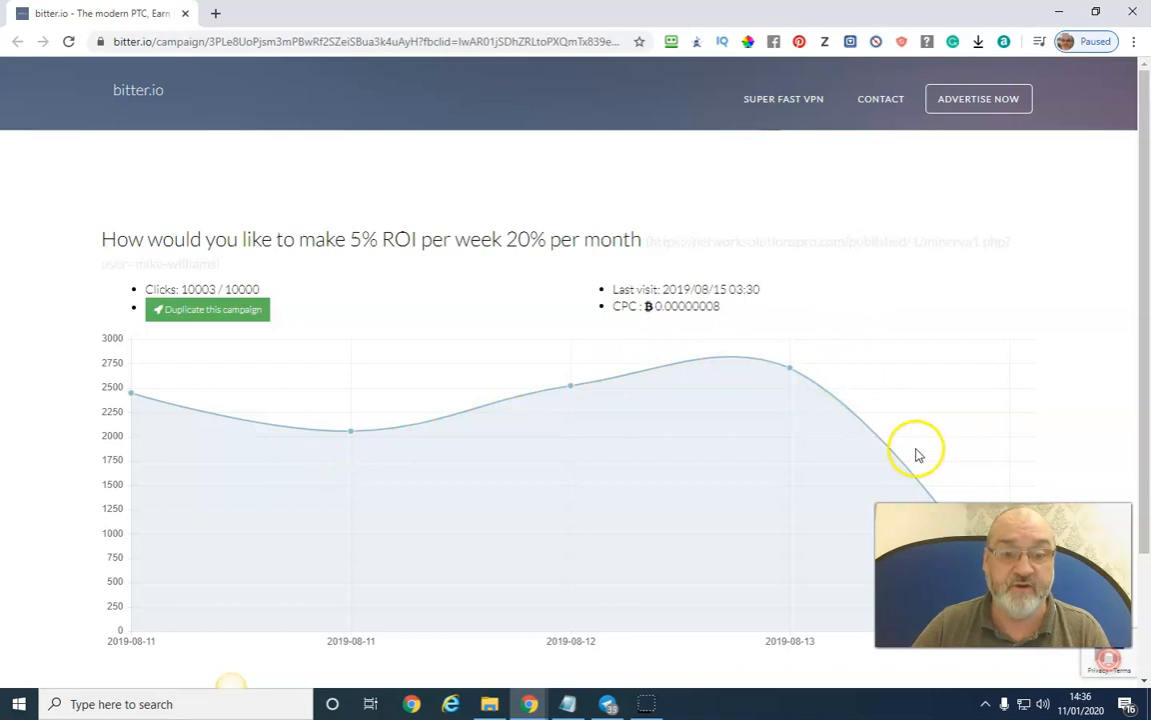
pyautogui.moveTo(882, 500)
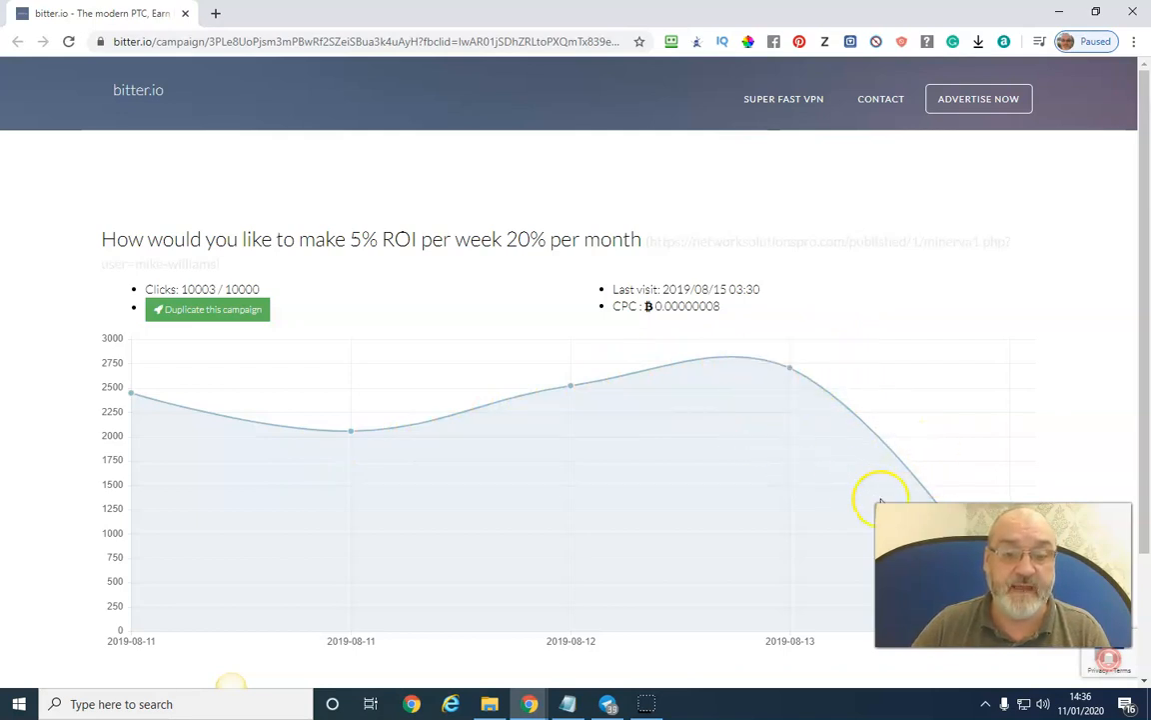
pyautogui.moveTo(352, 430)
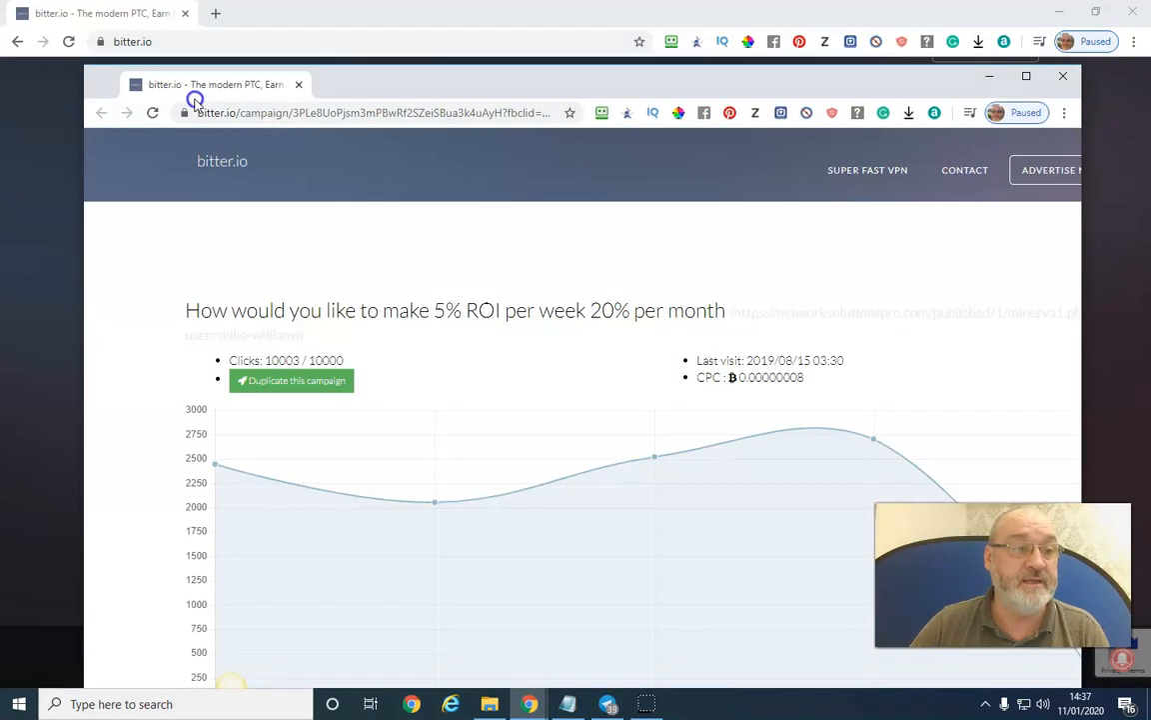
pyautogui.click(1050, 168)
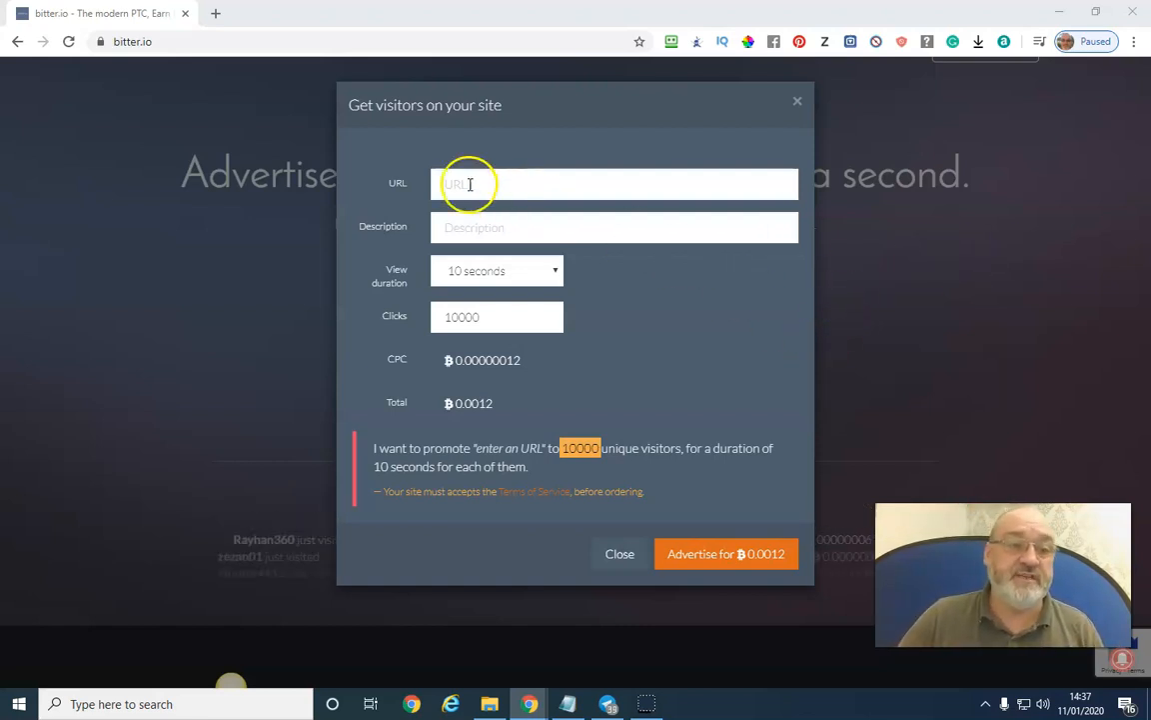
pyautogui.write('https://my-lead-system.com/?userafp=29')
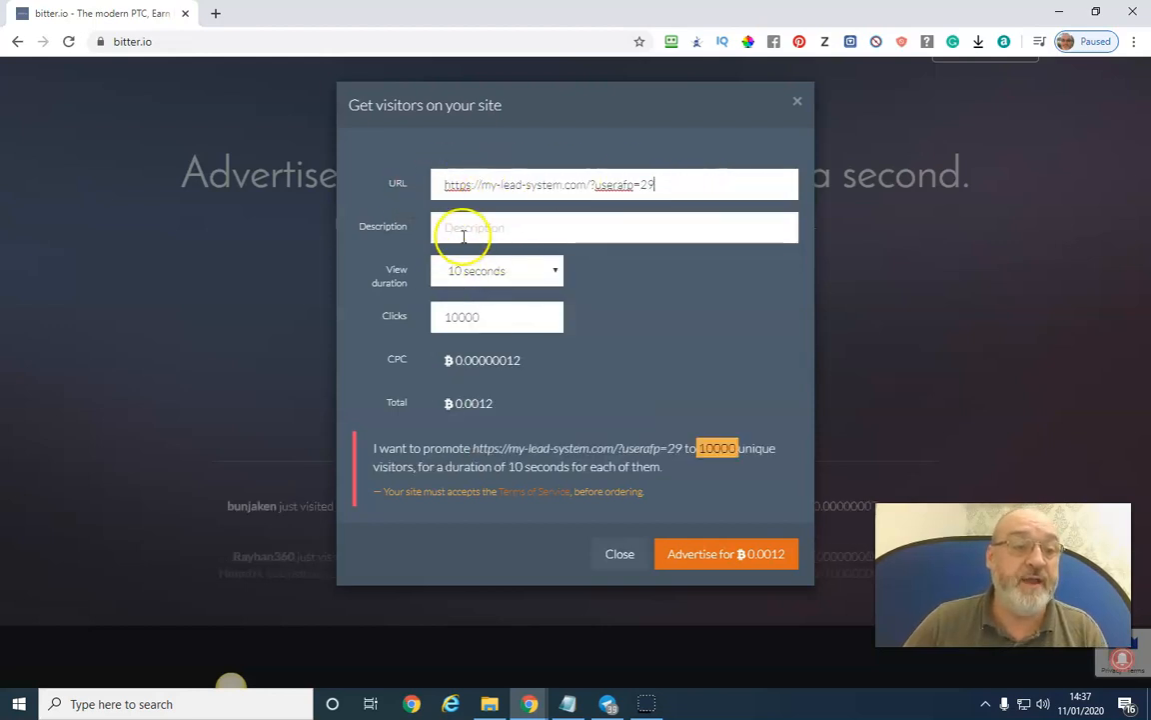
pyautogui.click(615, 228)
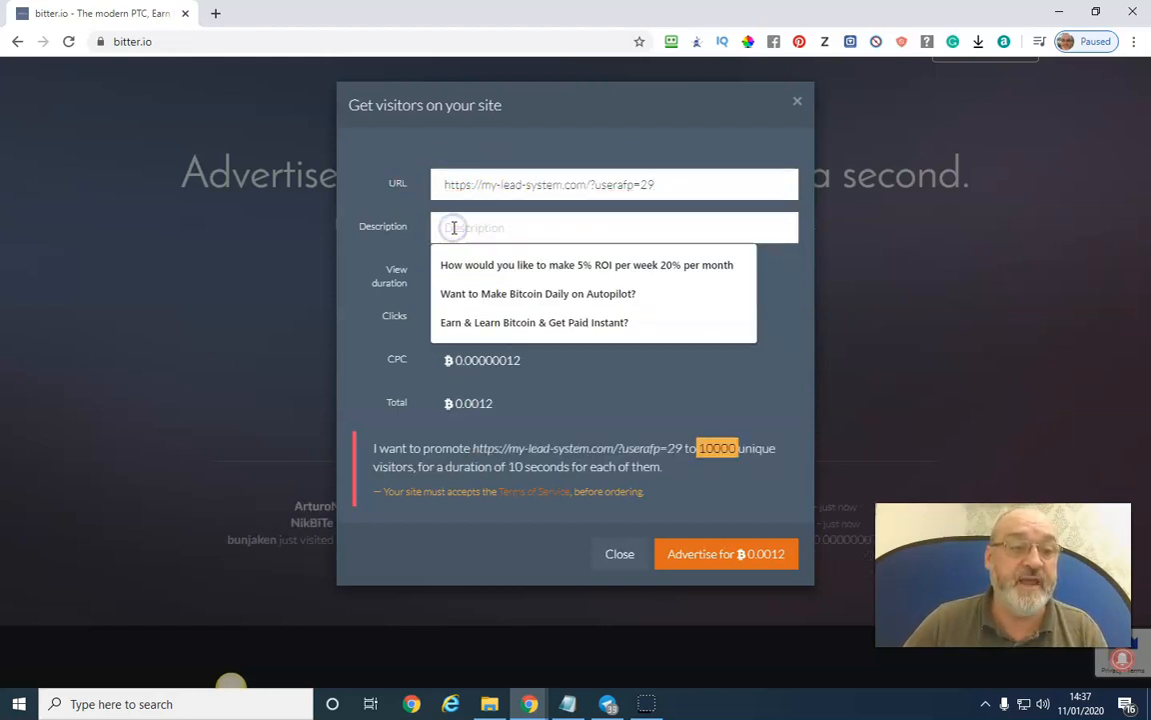
pyautogui.click(538, 292)
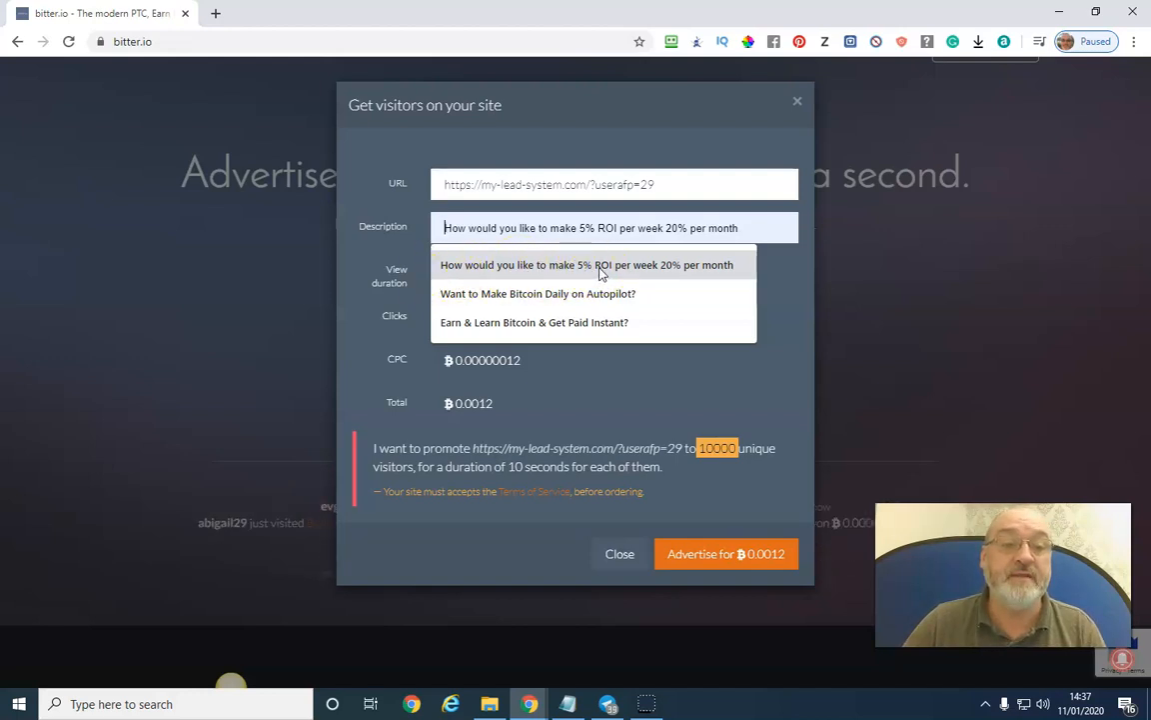
pyautogui.moveTo(667, 272)
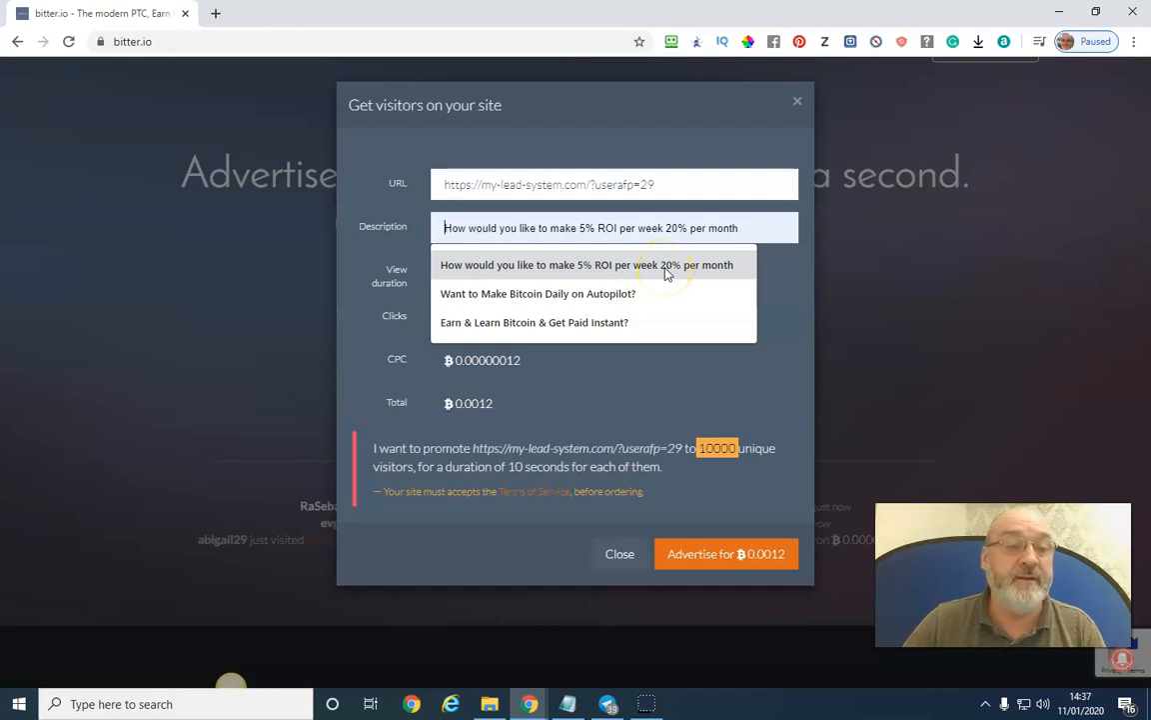
pyautogui.click(538, 292)
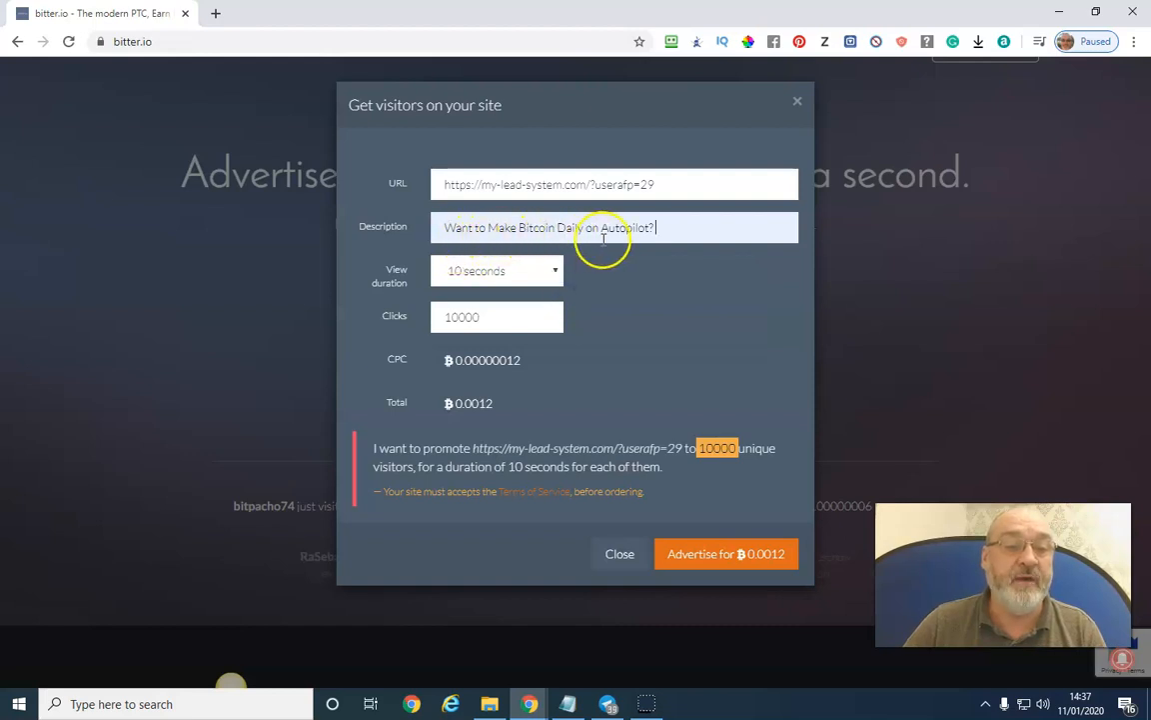
pyautogui.moveTo(638, 290)
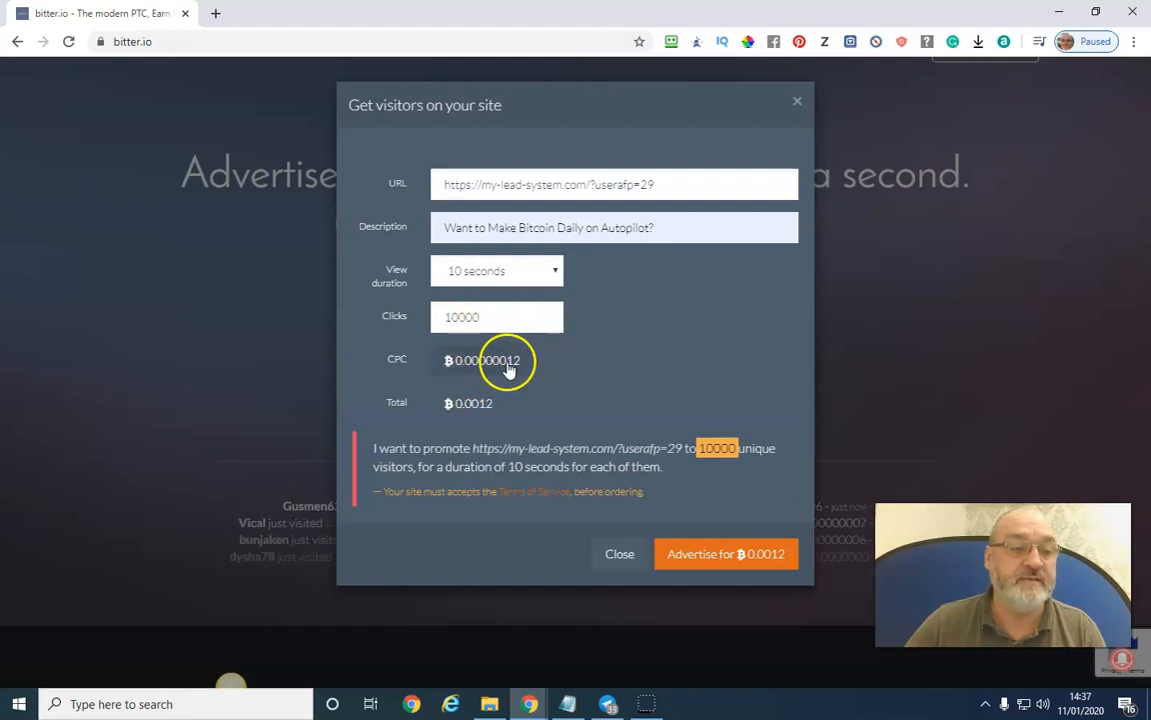
pyautogui.moveTo(622, 404)
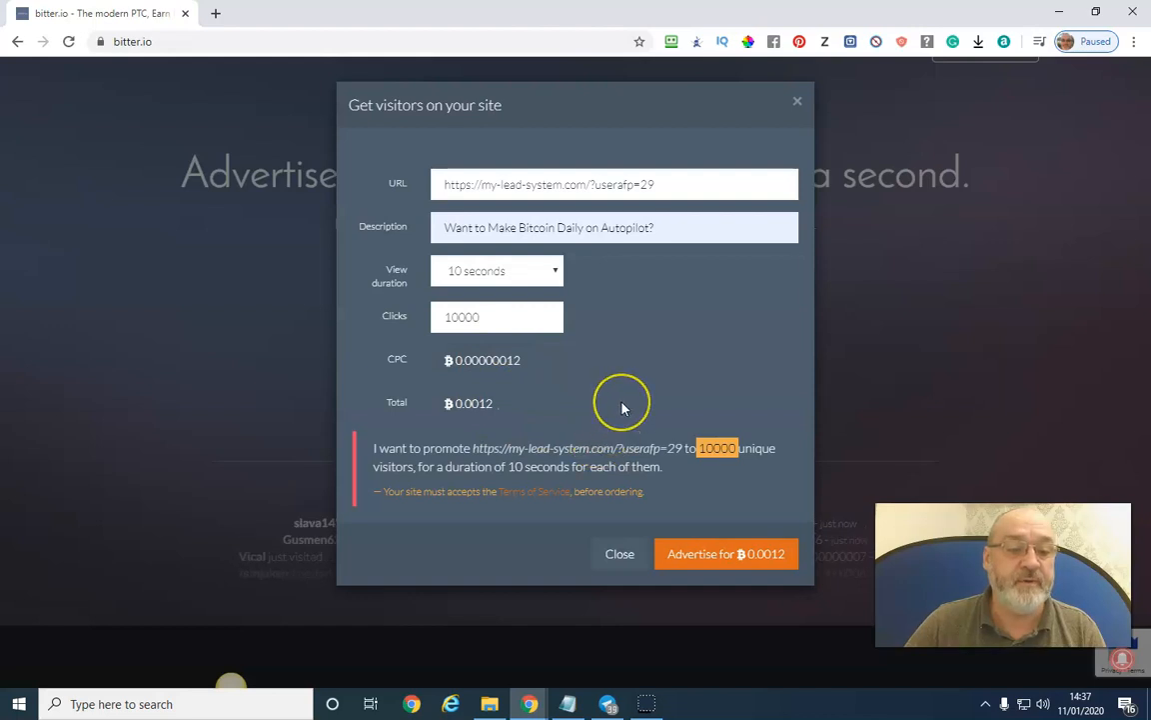
pyautogui.moveTo(703, 605)
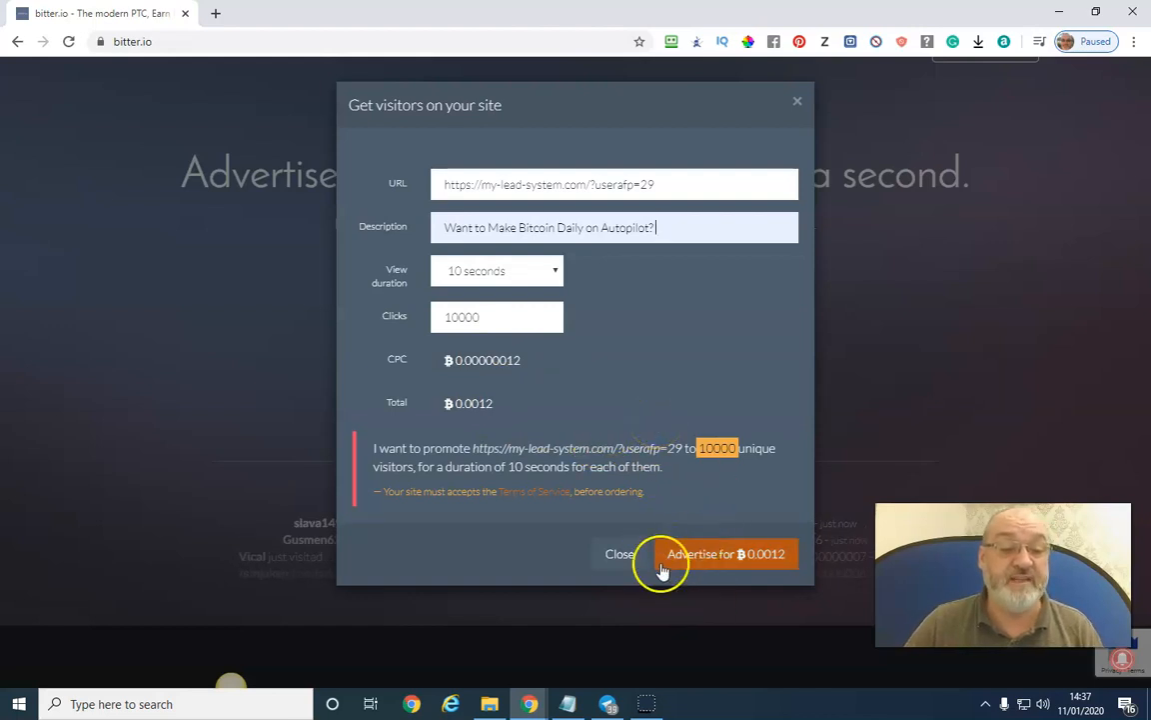
pyautogui.click(720, 554)
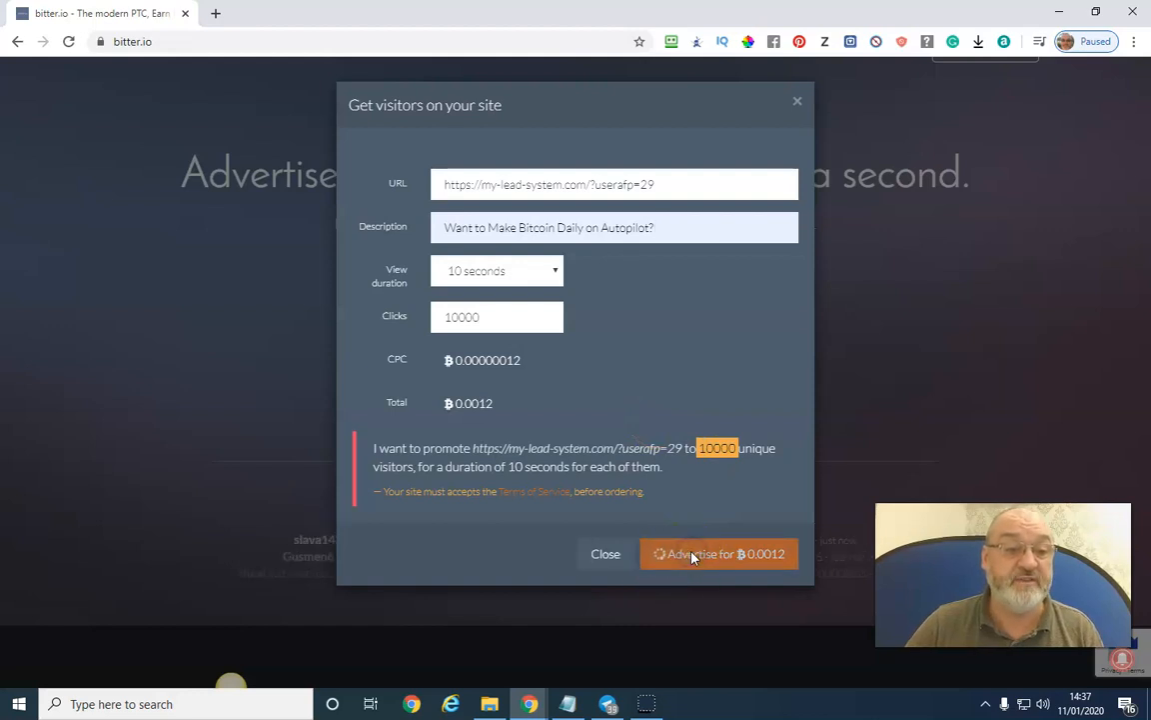
# - Confirm the ₿0.0012 campaign order and select the exact 0.00120000 BTC payment amount in the Ready to promote dialog
pyautogui.click(719, 554)
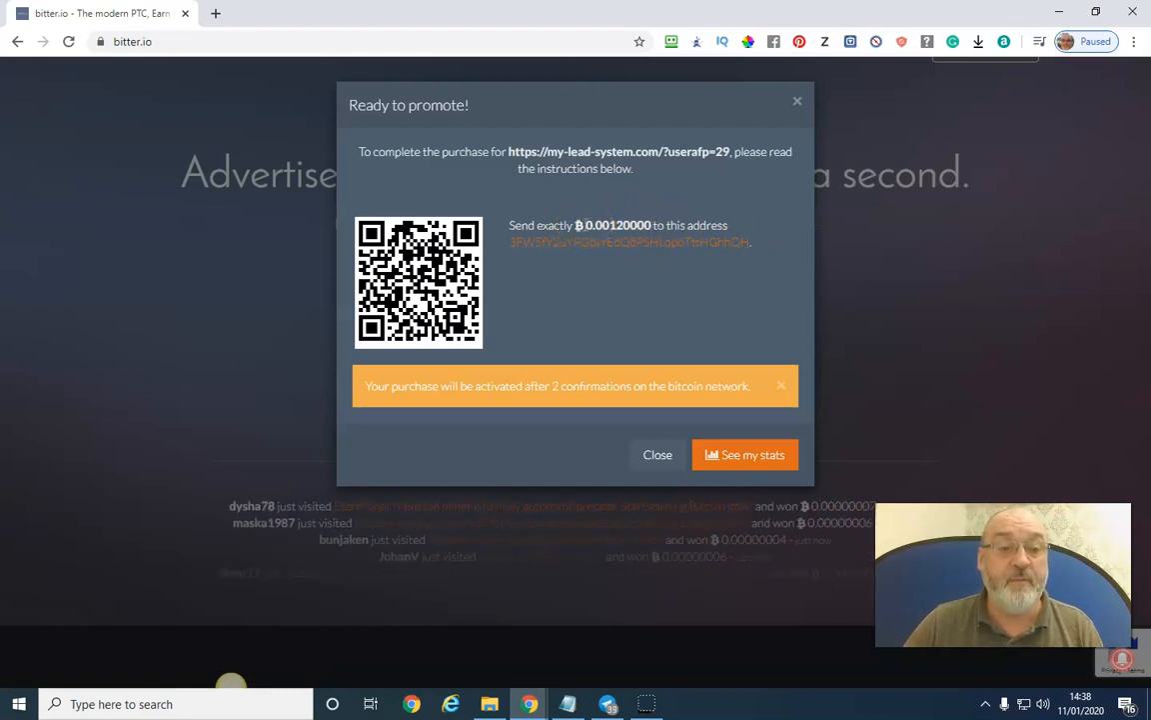
pyautogui.doubleClick(607, 224)
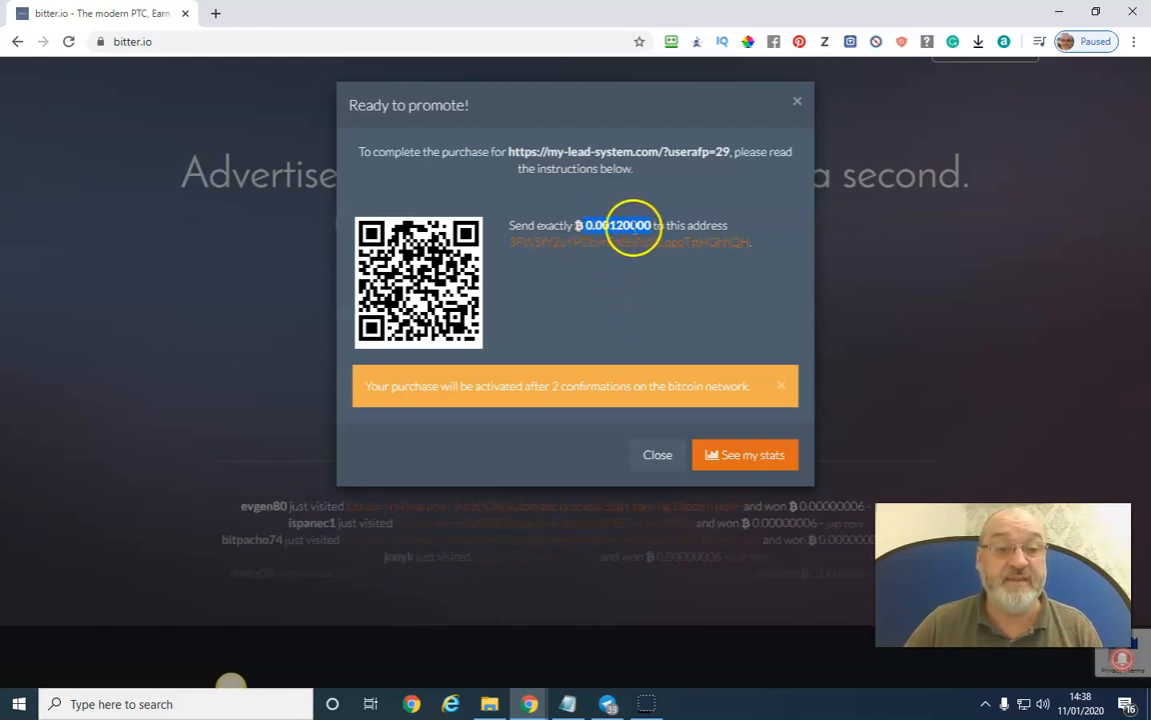
pyautogui.moveTo(639, 346)
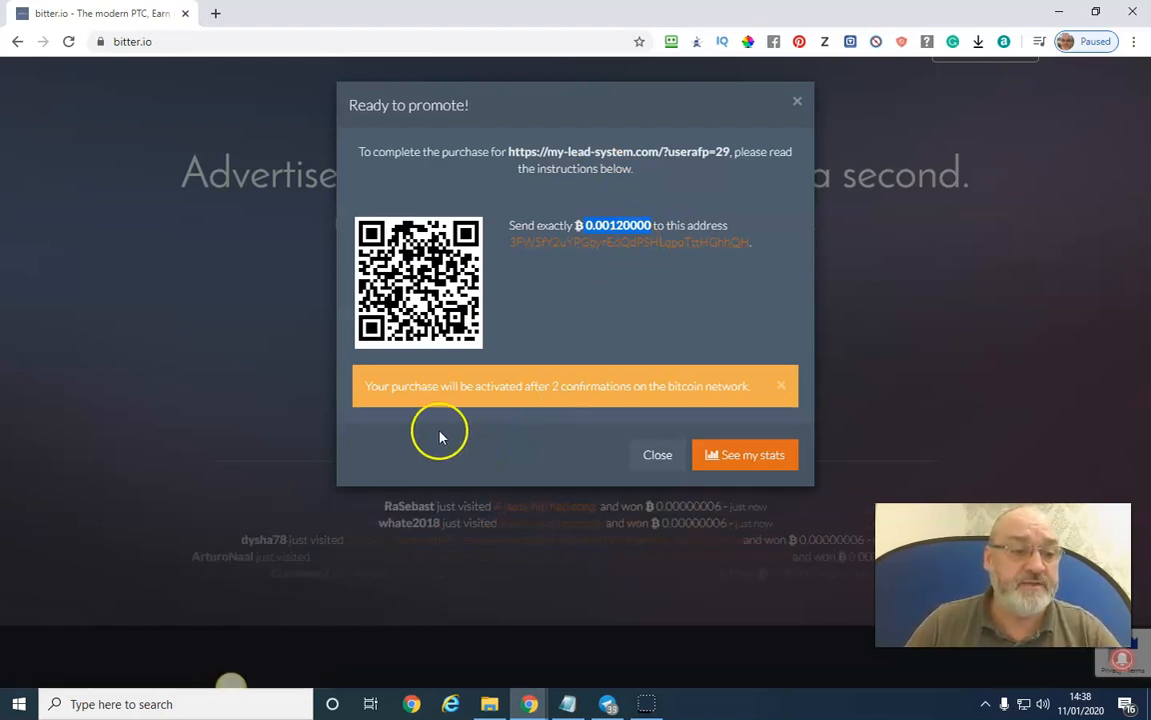
pyautogui.moveTo(590, 395)
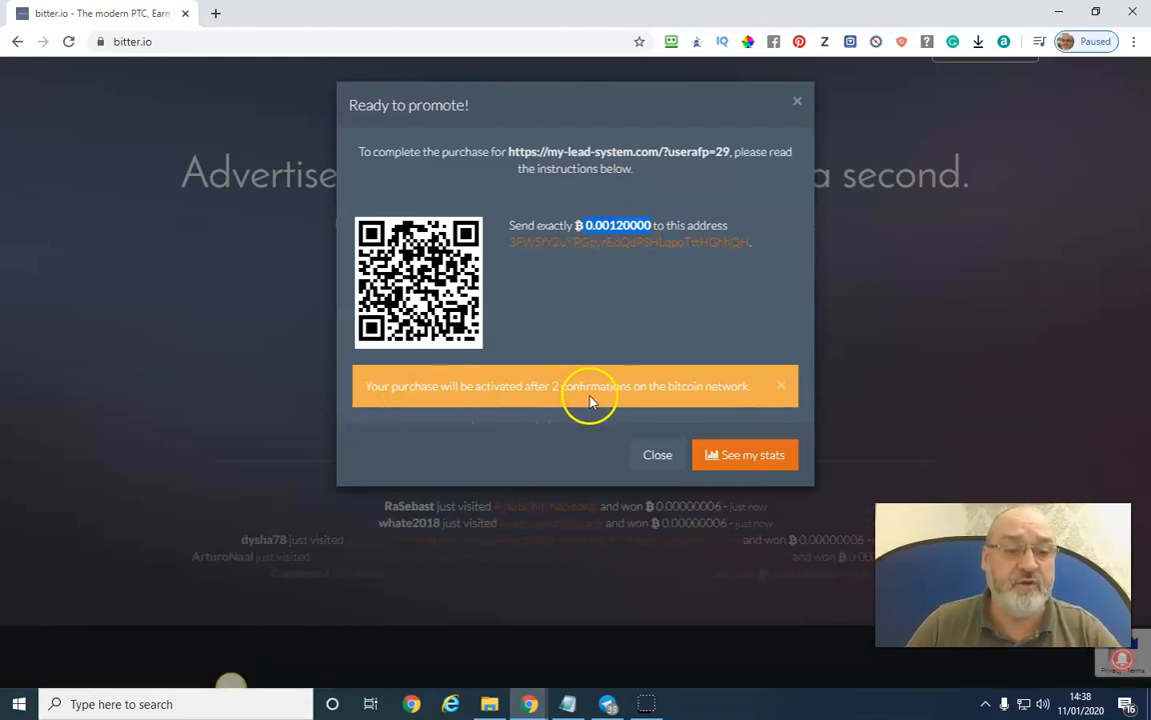
pyautogui.moveTo(756, 392)
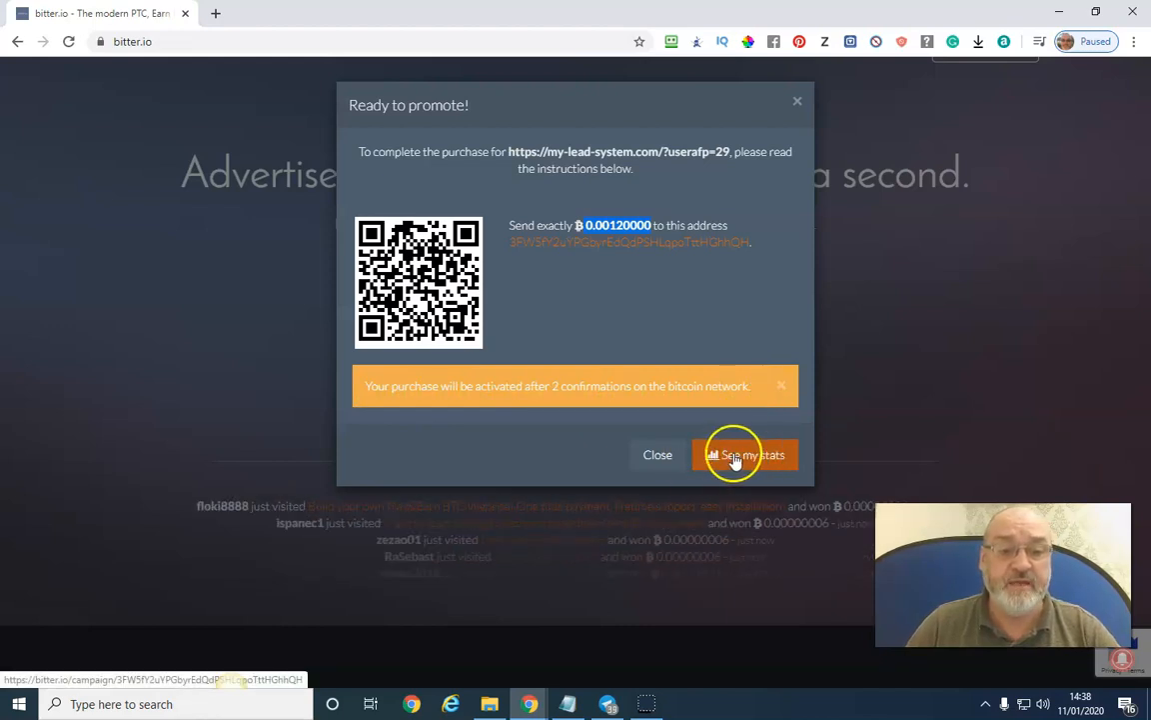
pyautogui.click(746, 456)
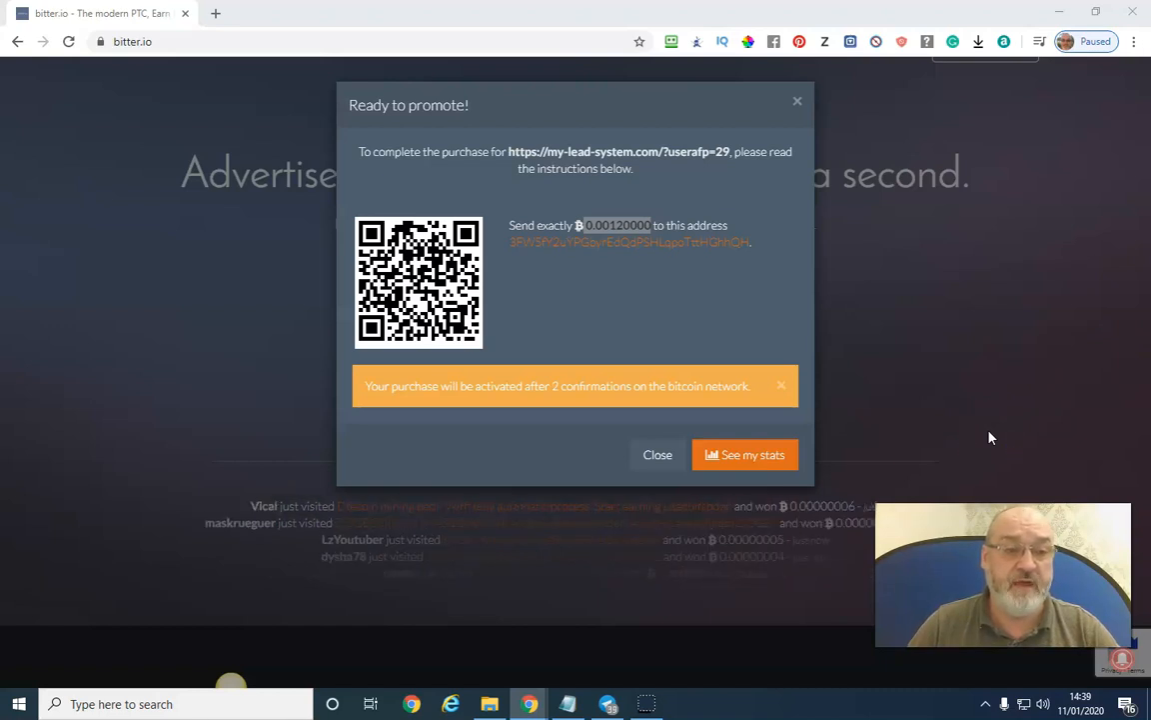
pyautogui.moveTo(798, 100)
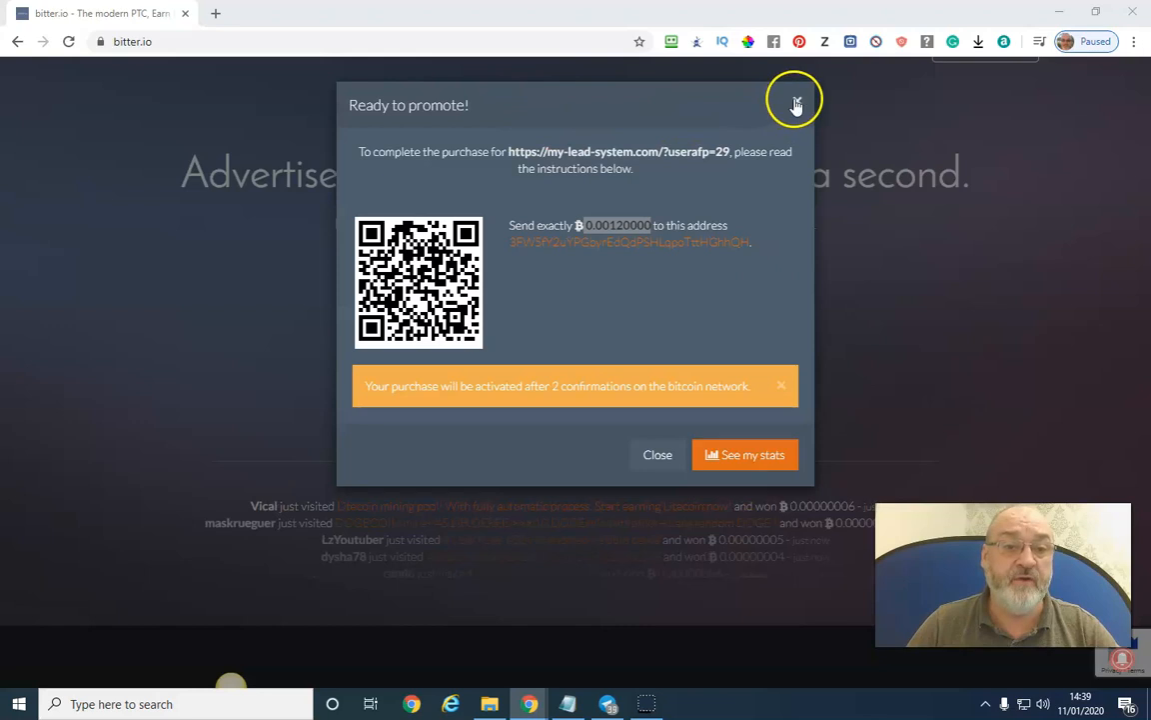
# - Close the payment instructions and dismiss a reopened empty Send Me Visitors form
pyautogui.click(795, 104)
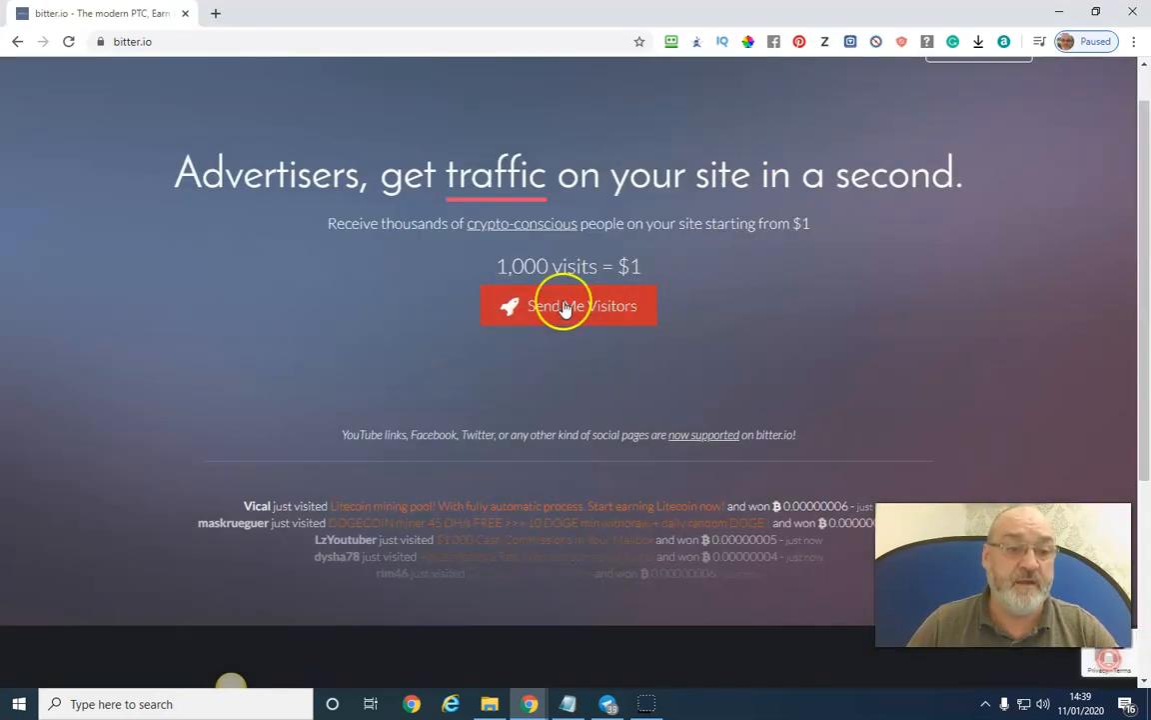
pyautogui.click(567, 304)
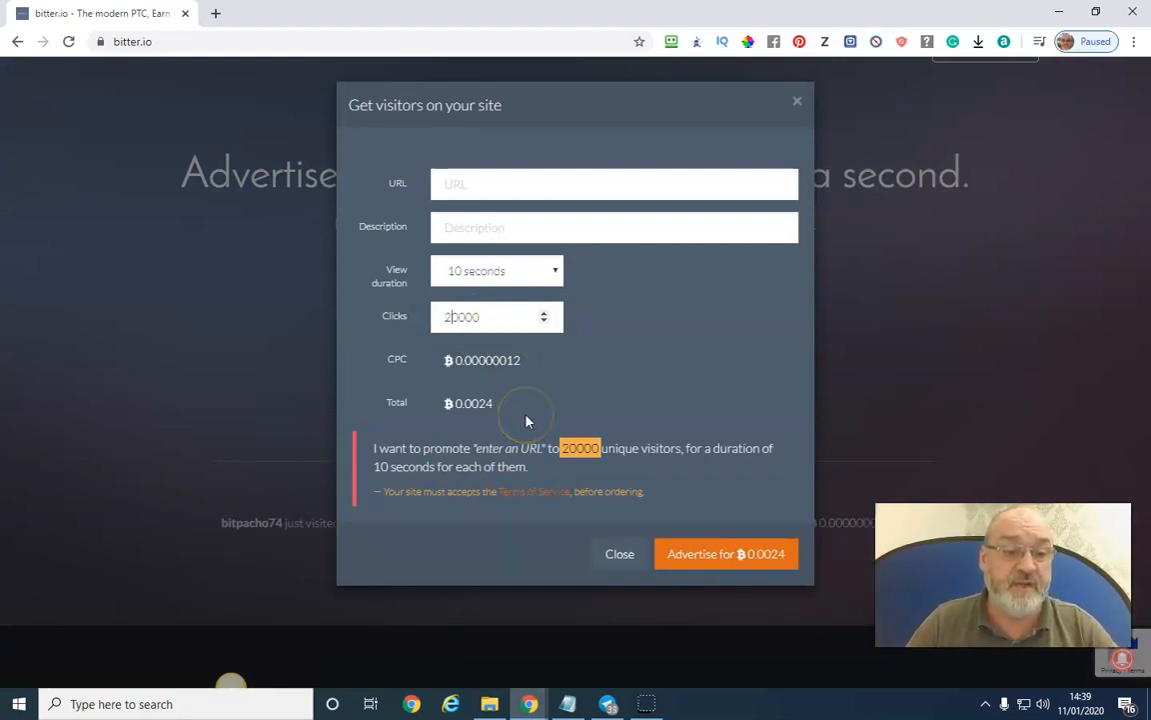
pyautogui.click(797, 100)
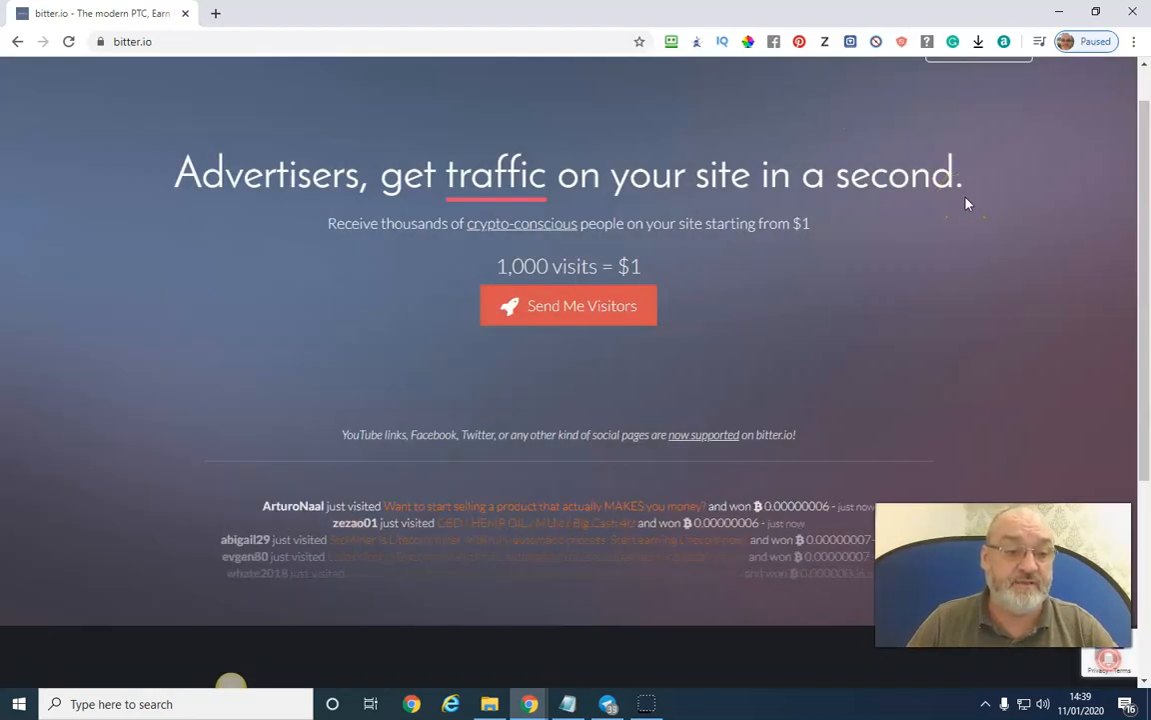
pyautogui.moveTo(829, 307)
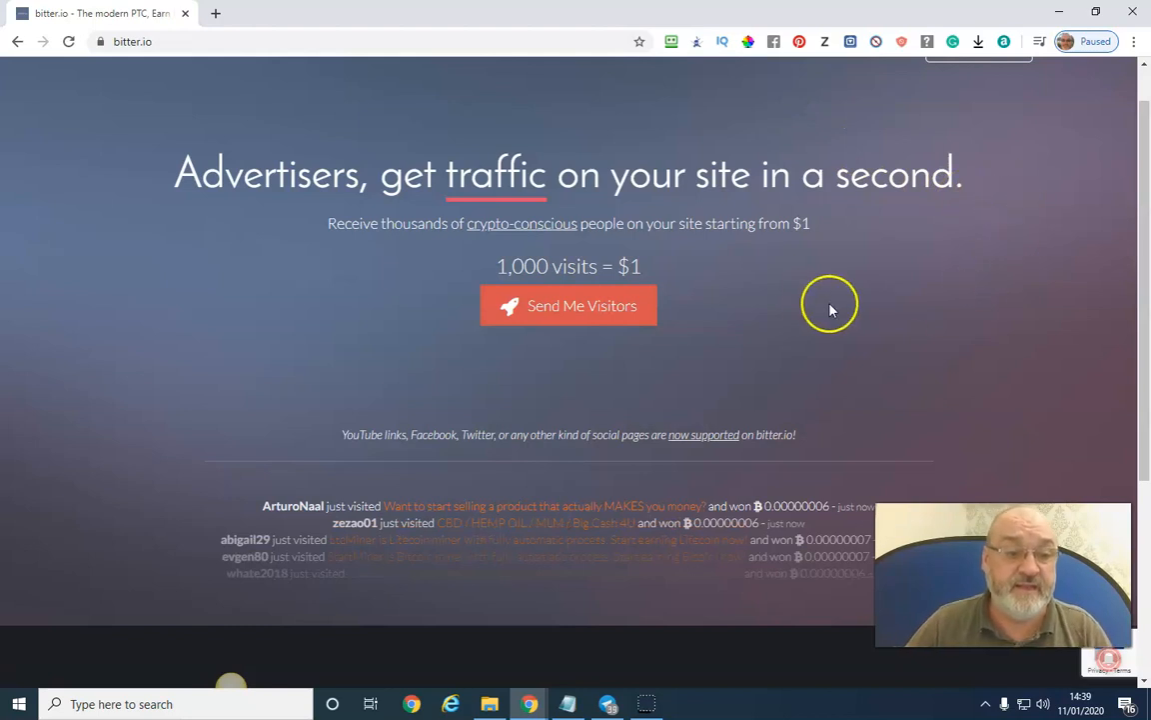
# - Pause the mailbox cash sales video in the other tab and switch back to the bitter.io site
pyautogui.scroll(-3)
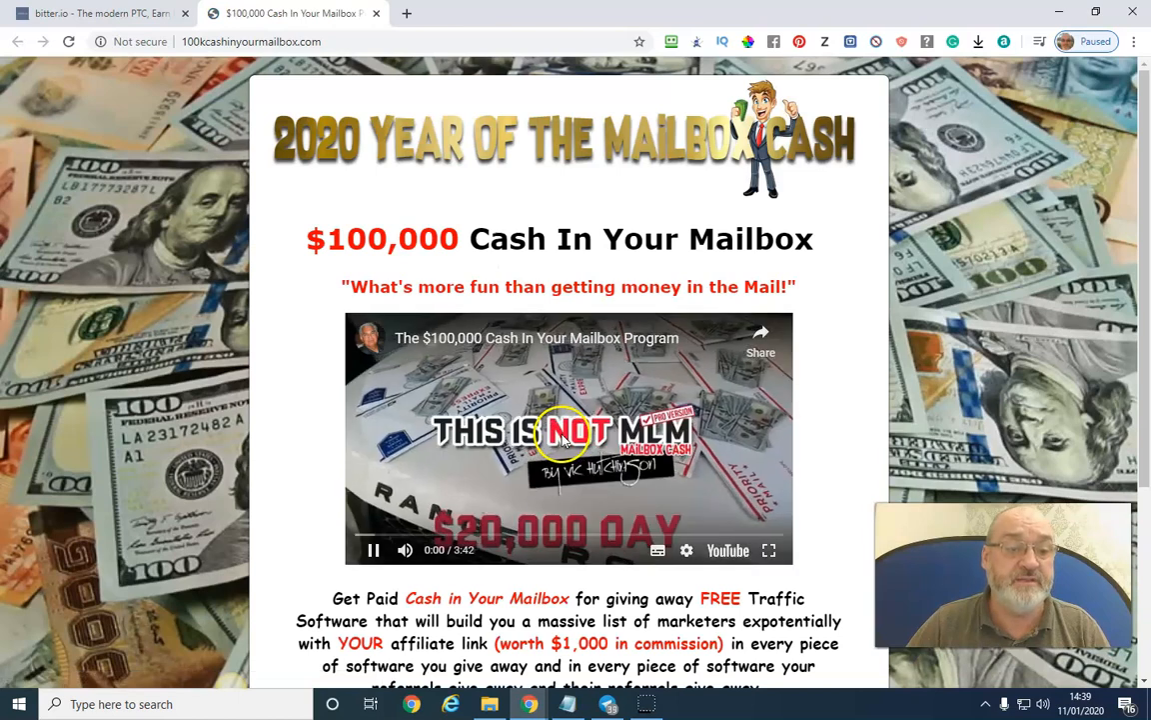
pyautogui.click(567, 435)
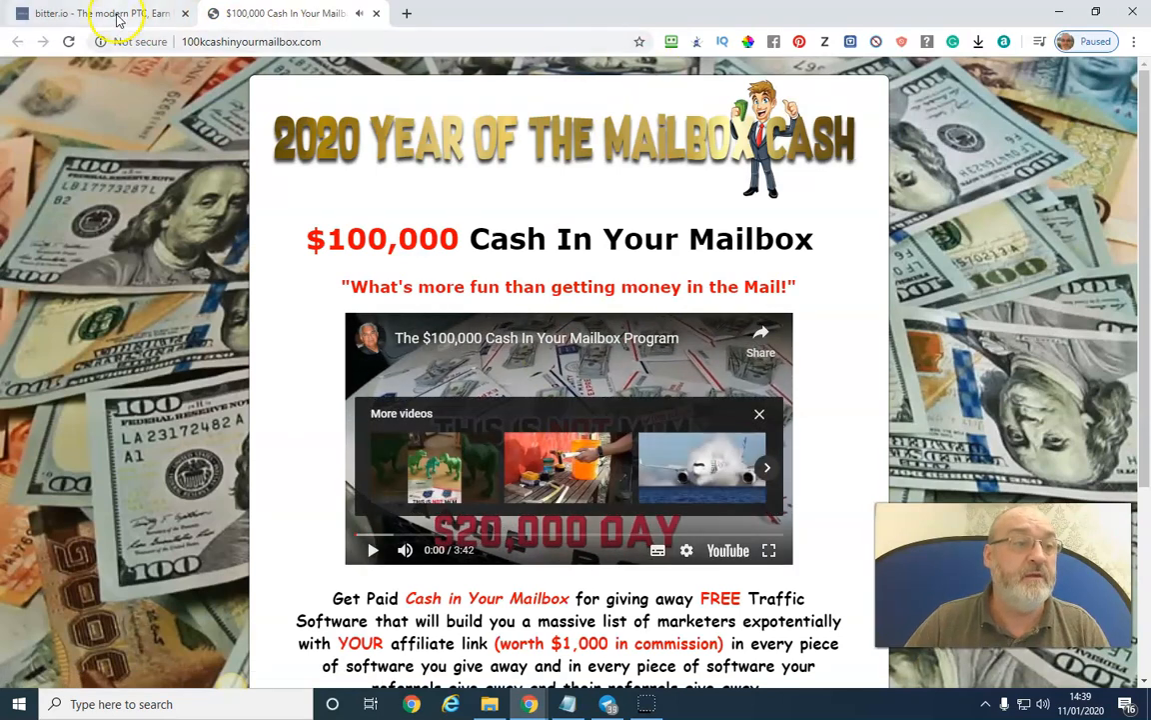
pyautogui.click(100, 12)
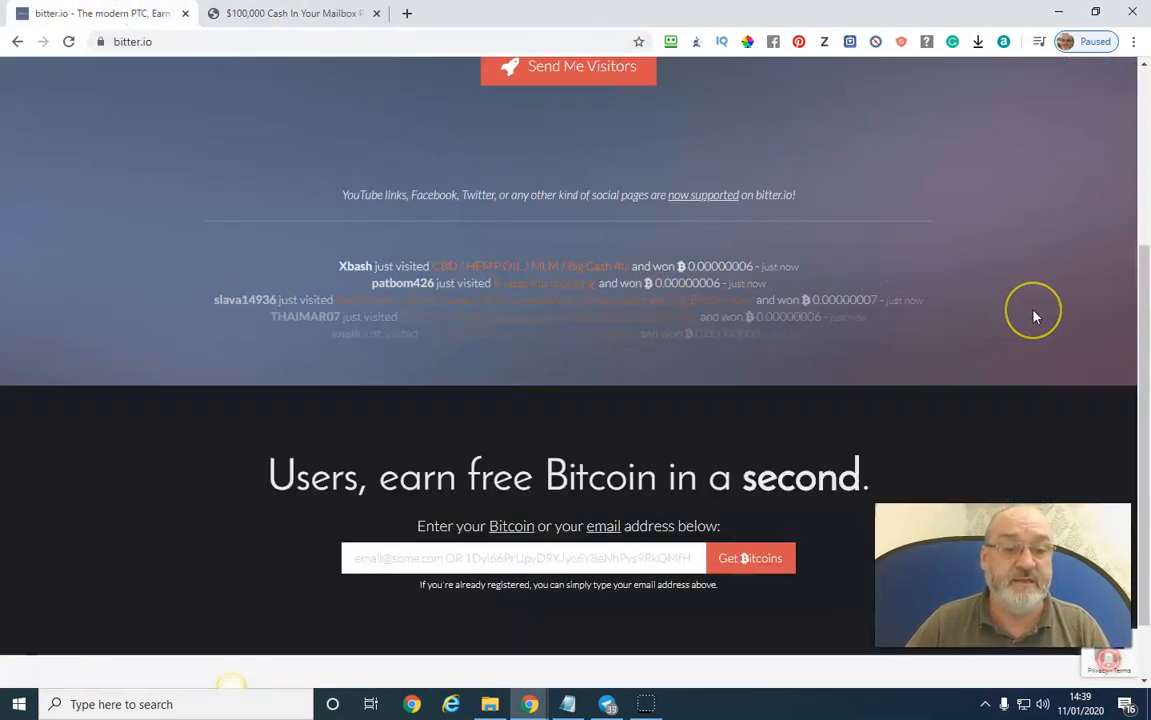